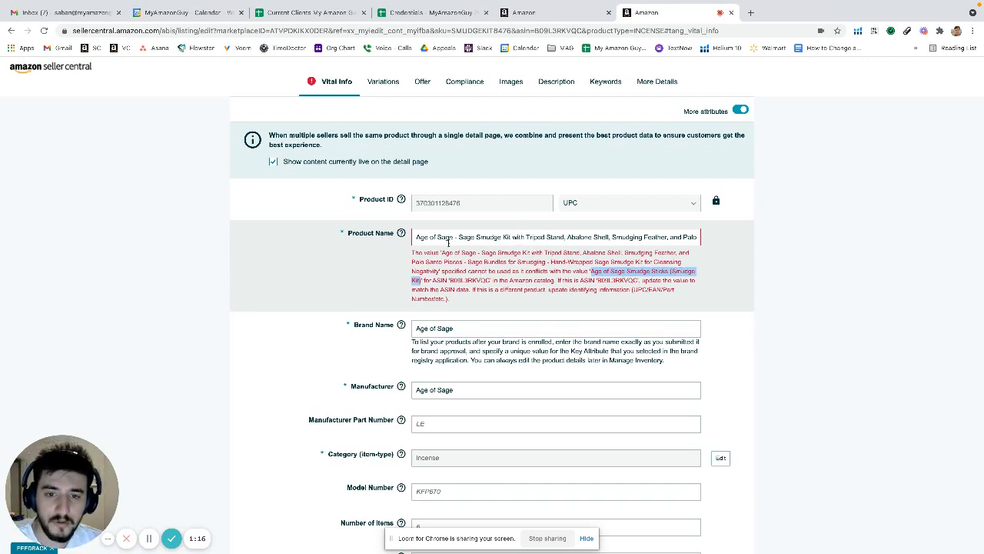
mouse_move(631, 258)
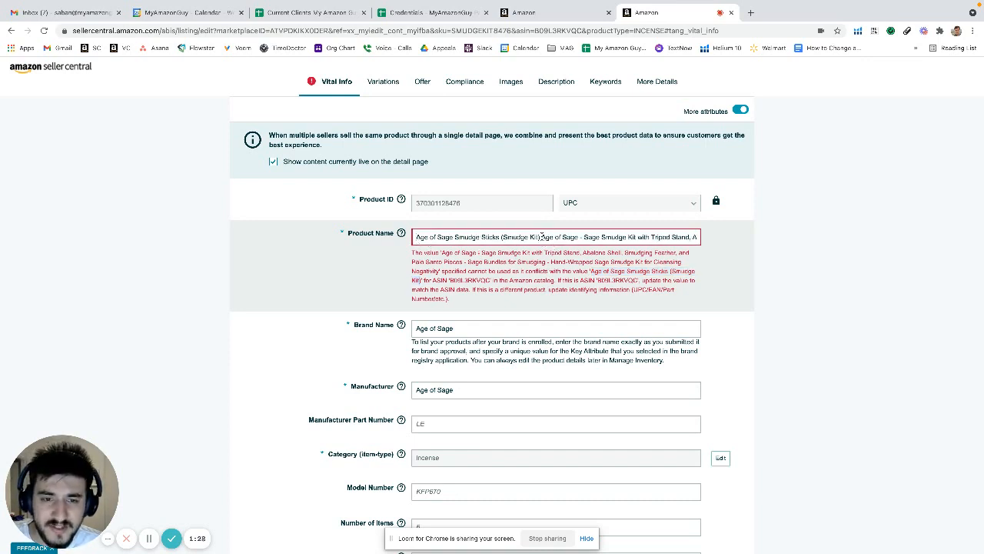
Select words in the Product Name to insert the catalog title 'Age of Sage Smudge Sticks (Smudge Kit)' at its start.
double_click(558, 236)
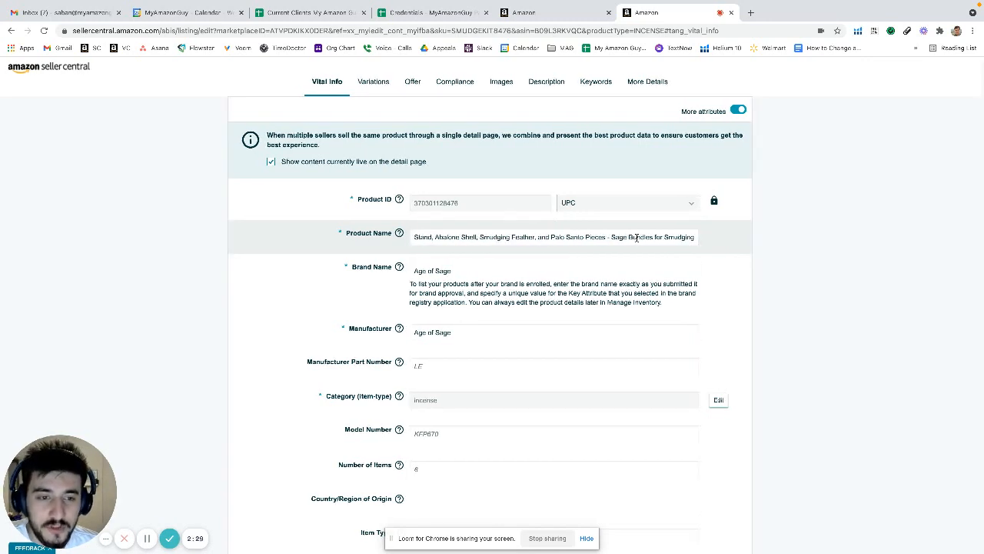
Review the Product Name 'Age of Sage Smudge Sticks (Smudge Kit) - Sage Smudge Kit…' and confirm the conflict error is cleared.
left_click(555, 237)
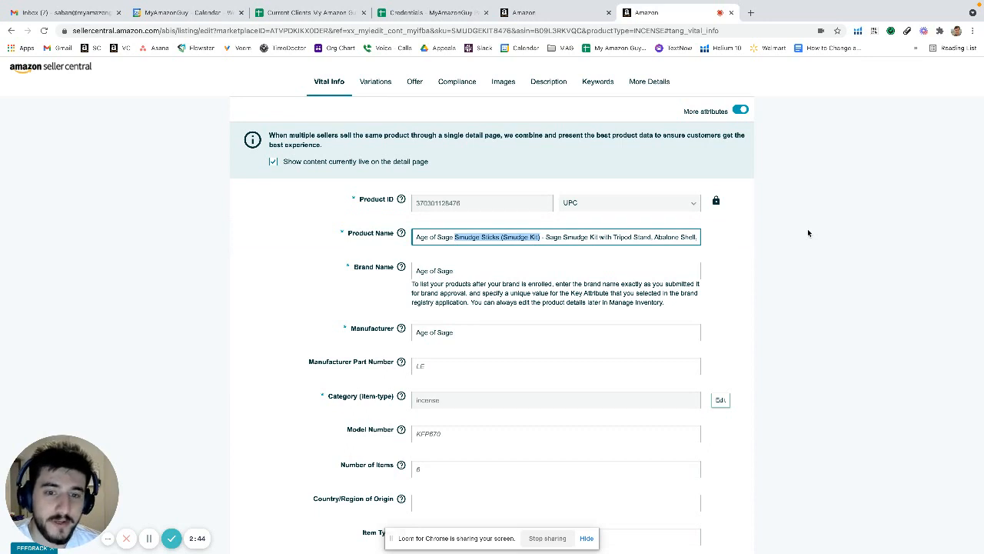
mouse_move(785, 235)
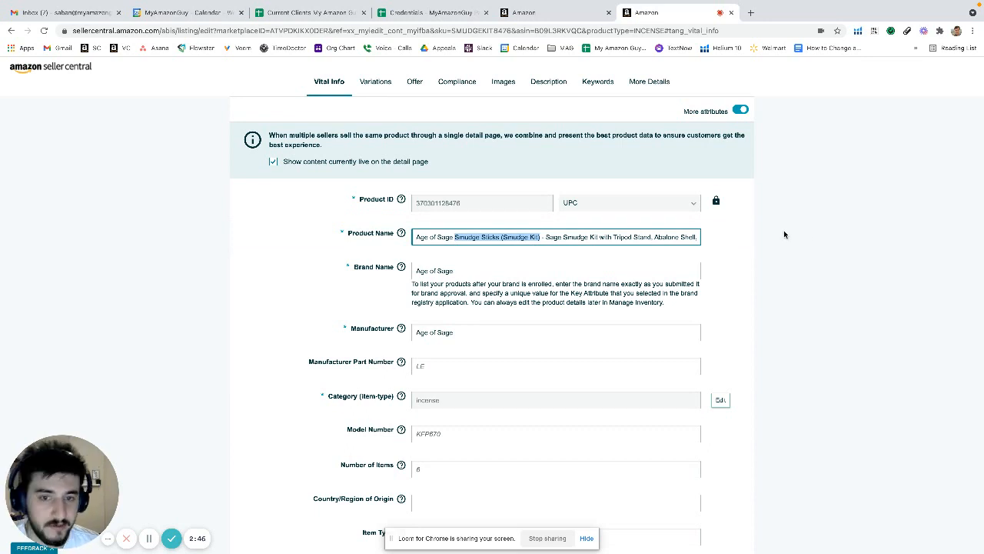